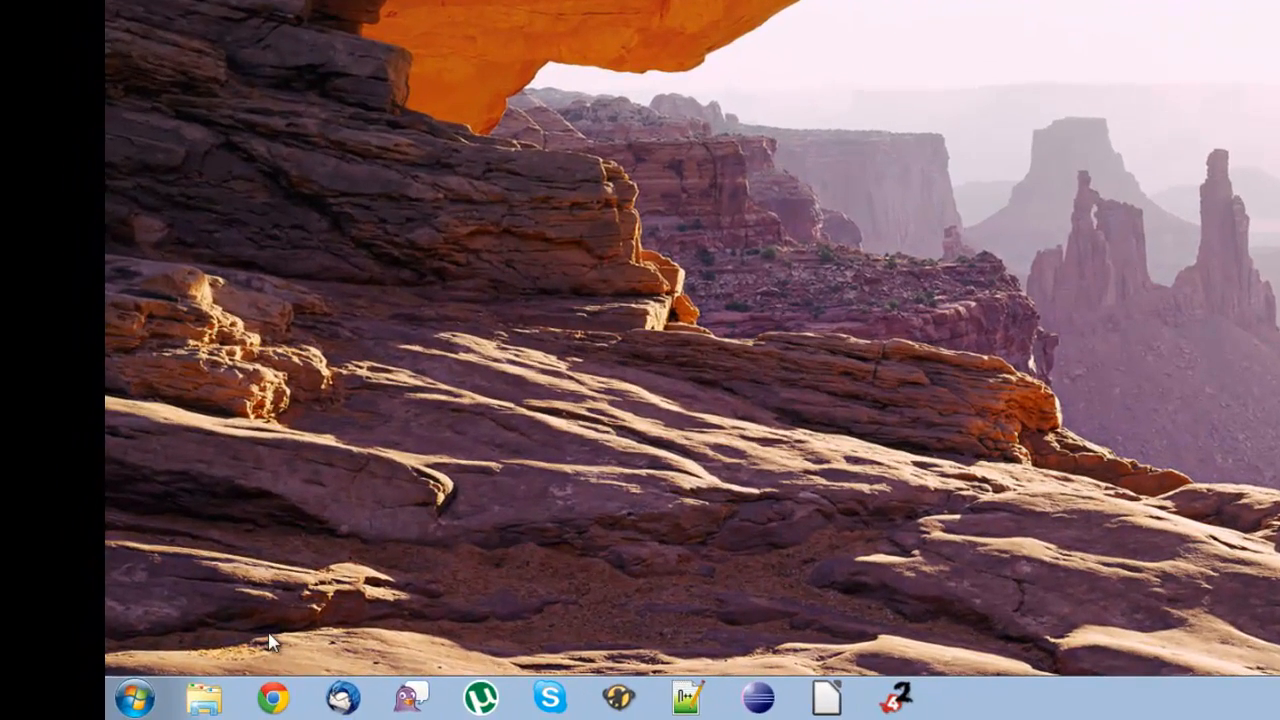
# - Launch Registry Editor by searching 'regedit' from the Start Menu
pyautogui.click(128, 696)
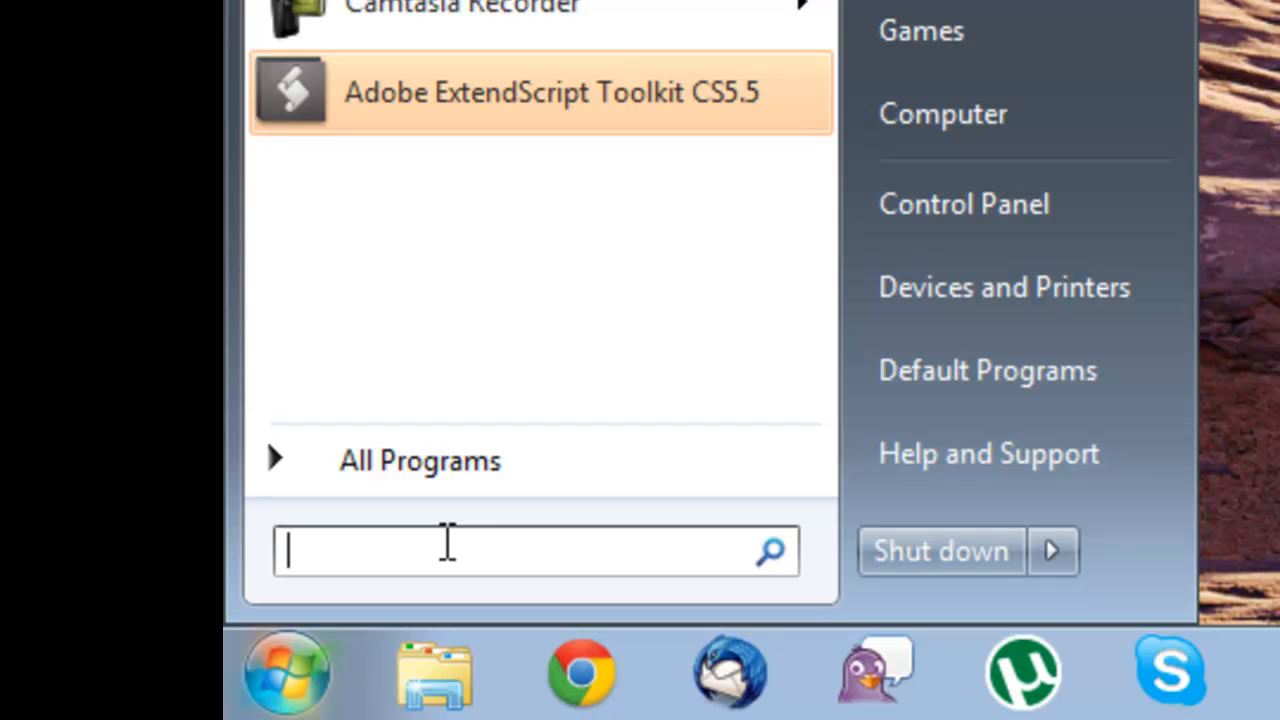
pyautogui.write('regedit')
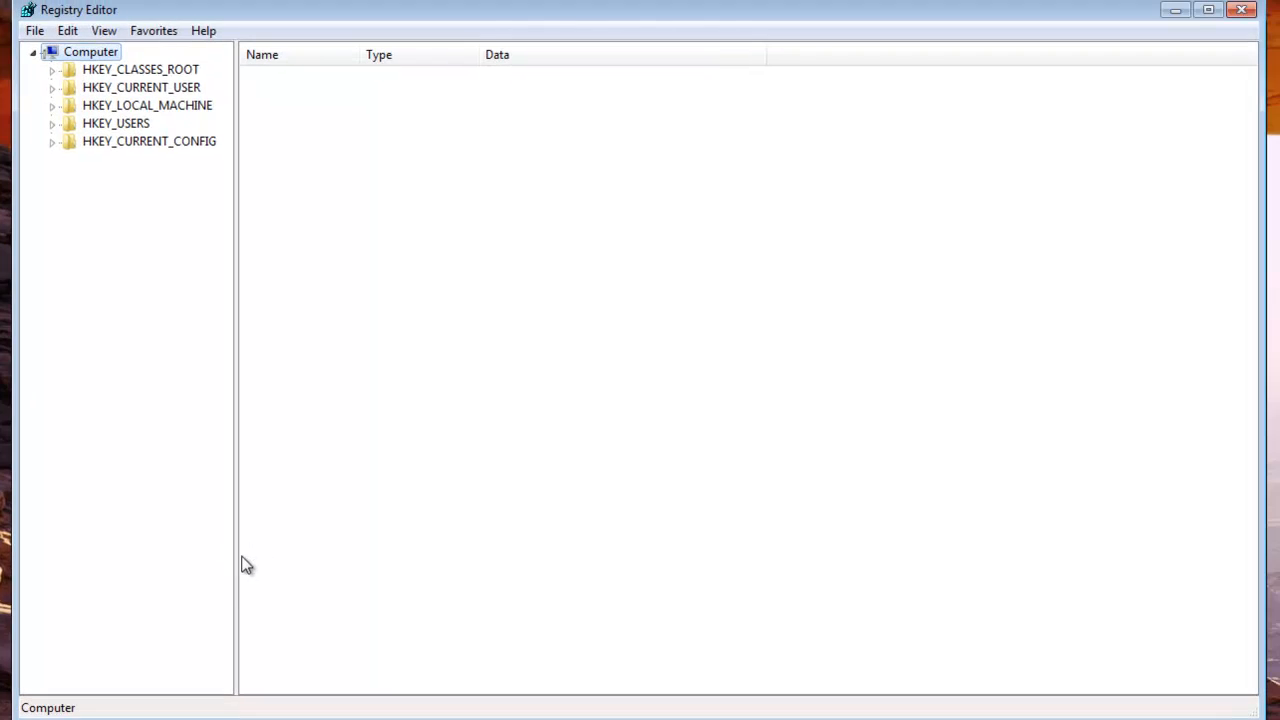
pyautogui.moveTo(146, 508)
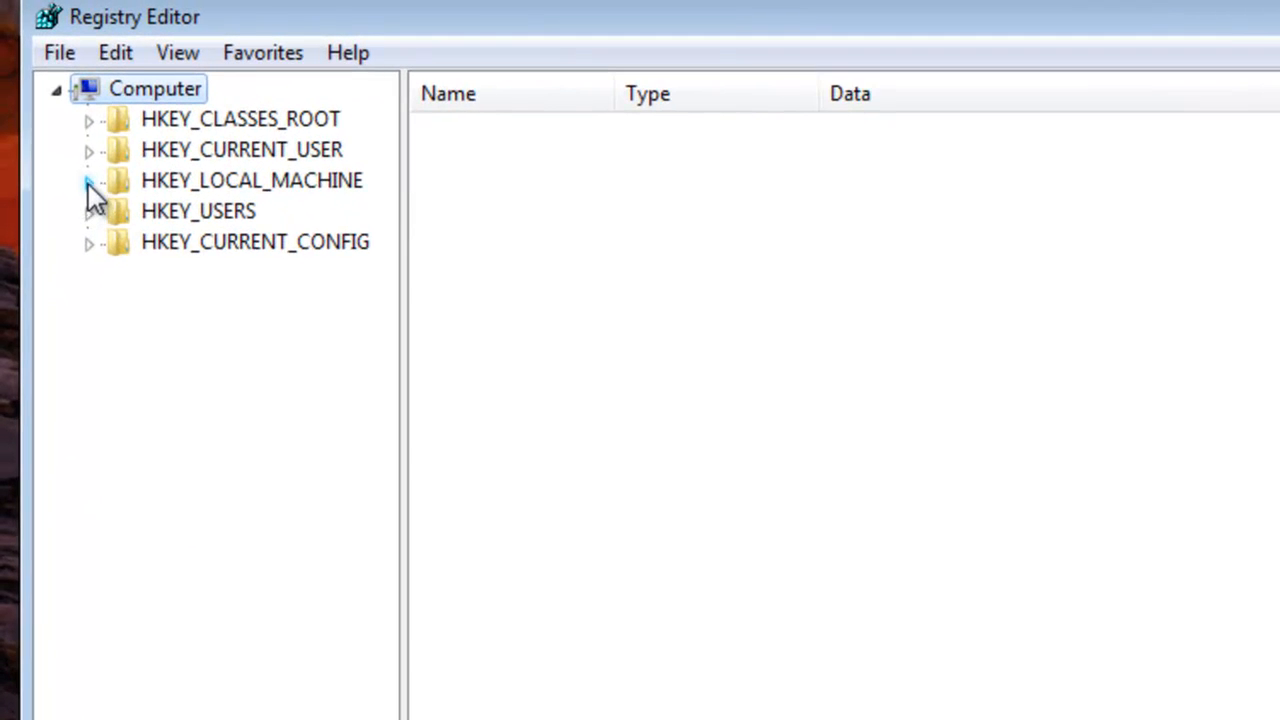
# - Expand HKEY_LOCAL_MACHINE > SYSTEM > CurrentControlSet to reveal the service keys
pyautogui.click(88, 180)
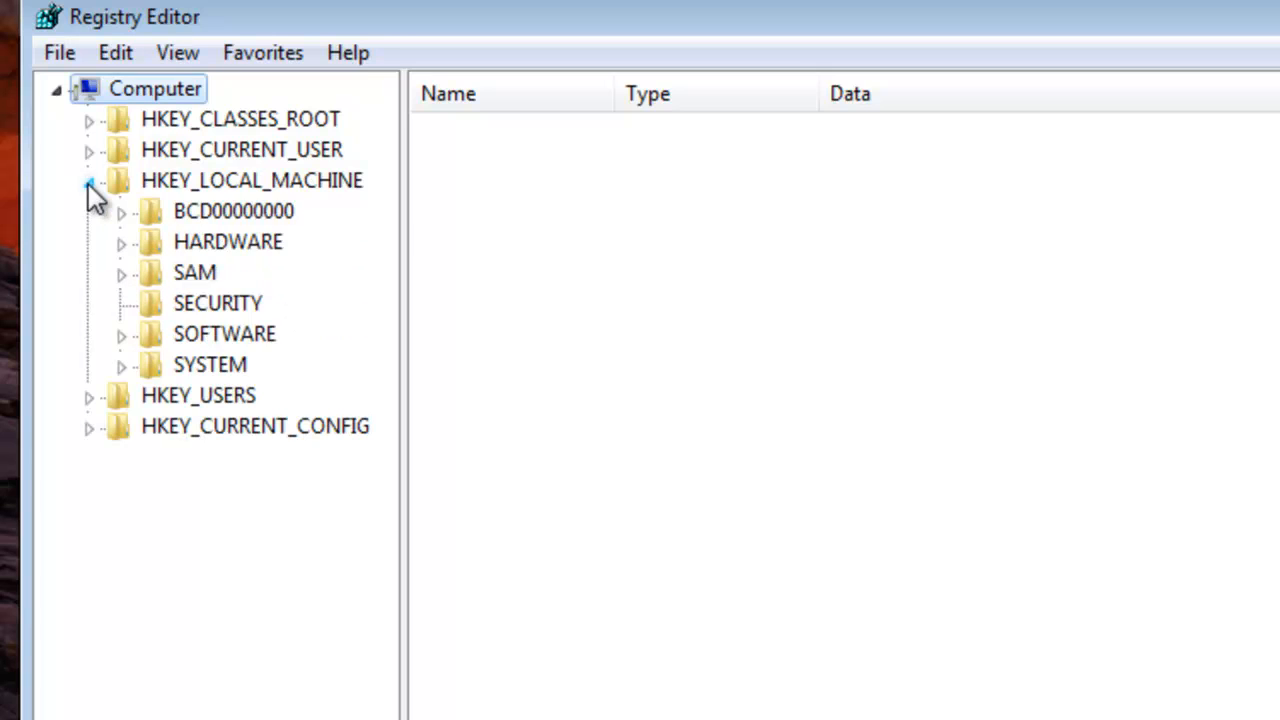
pyautogui.click(120, 364)
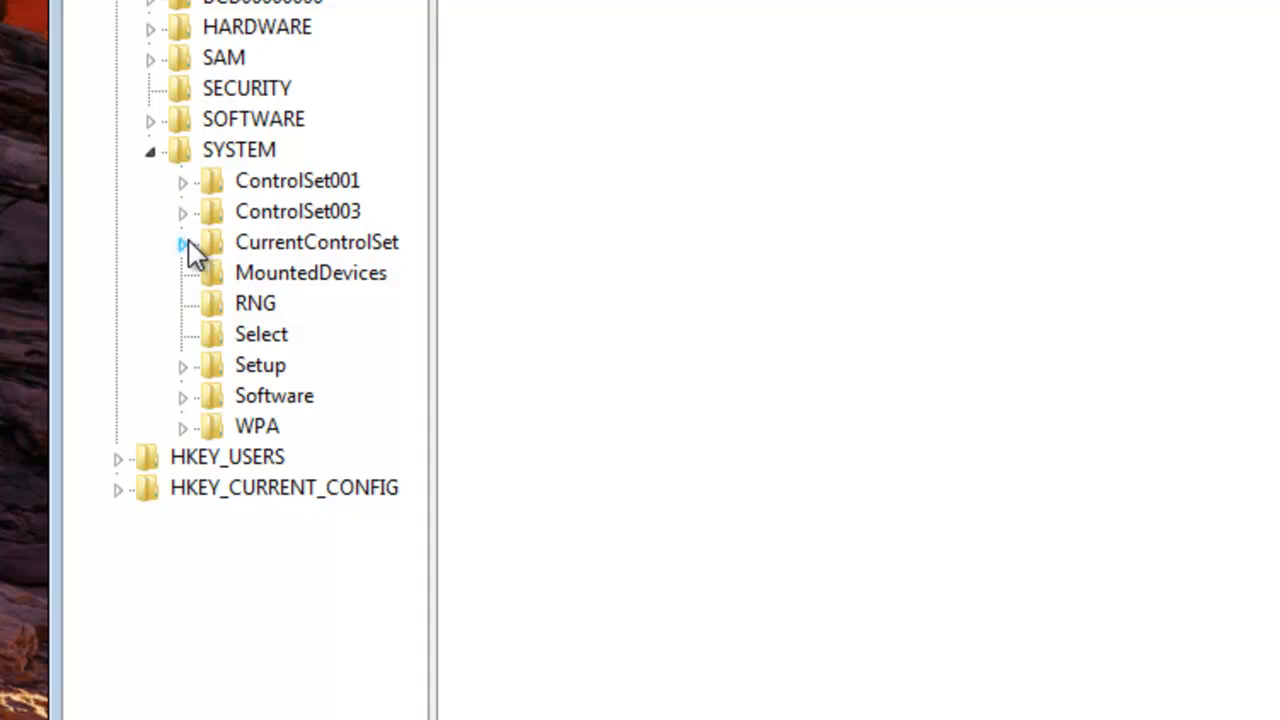
pyautogui.click(184, 240)
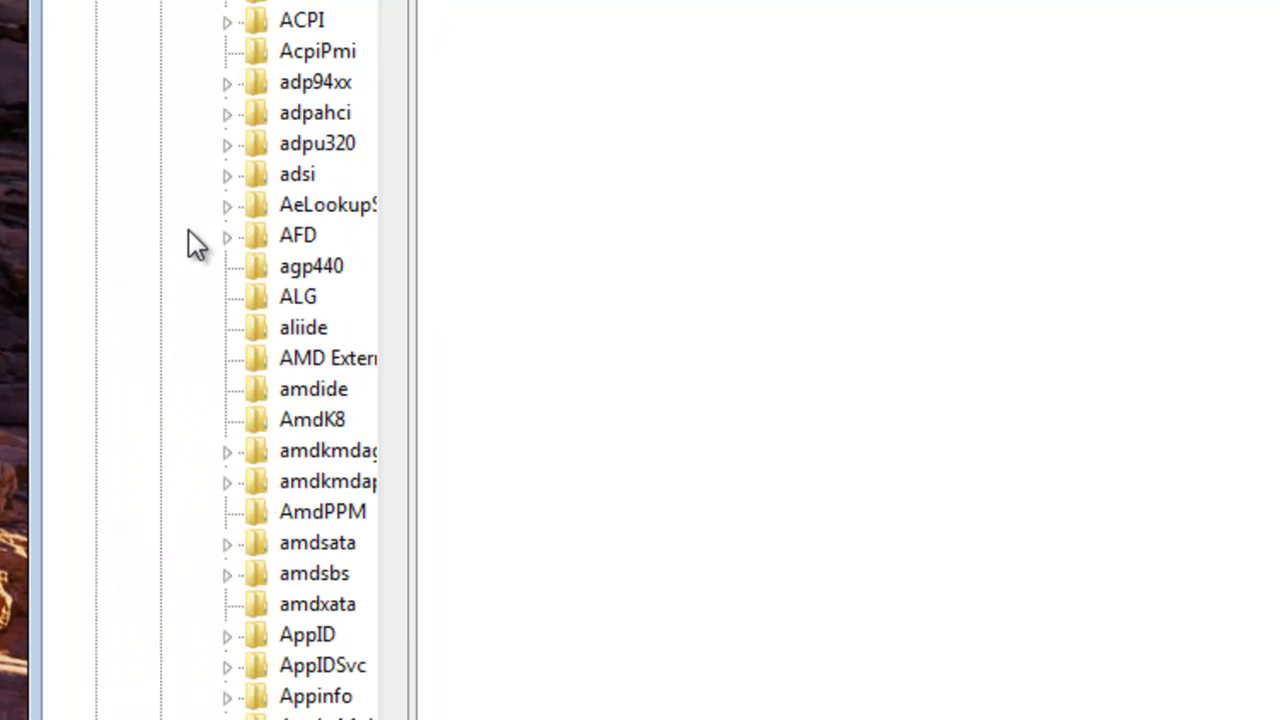
# - Scroll the services list to msahci and select it to show its values
pyautogui.scroll(-3)
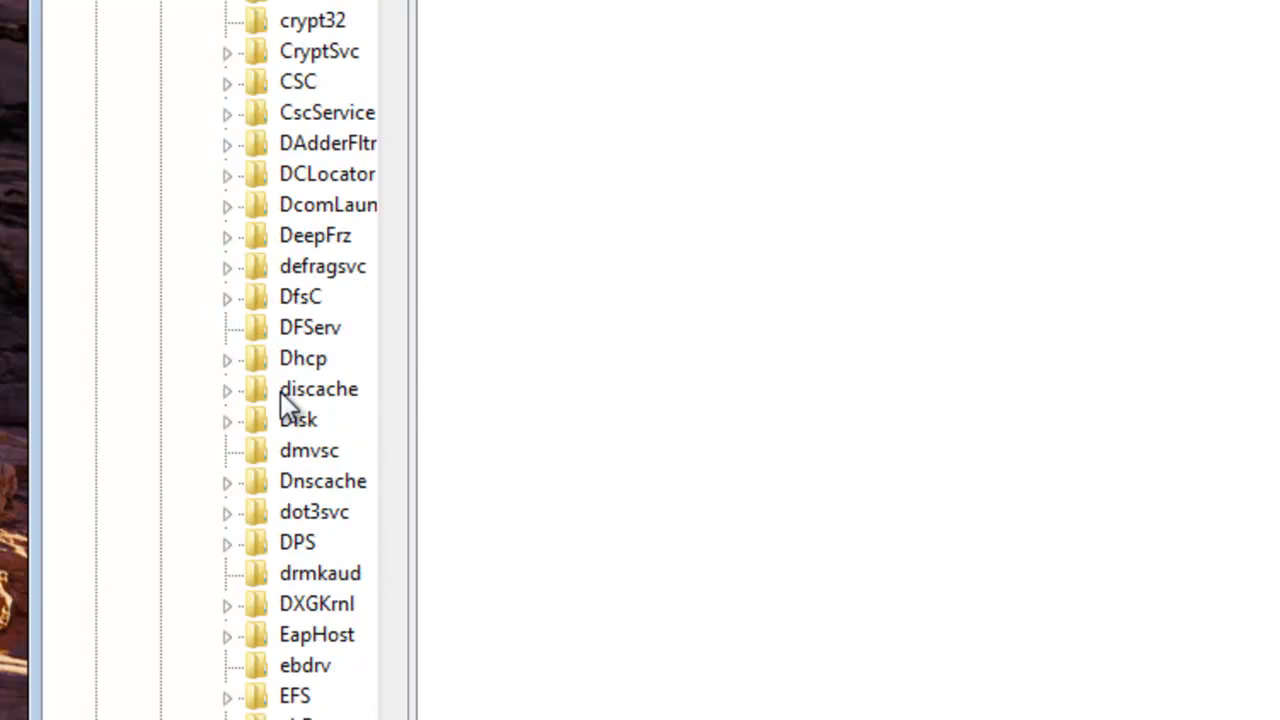
pyautogui.scroll(-3)
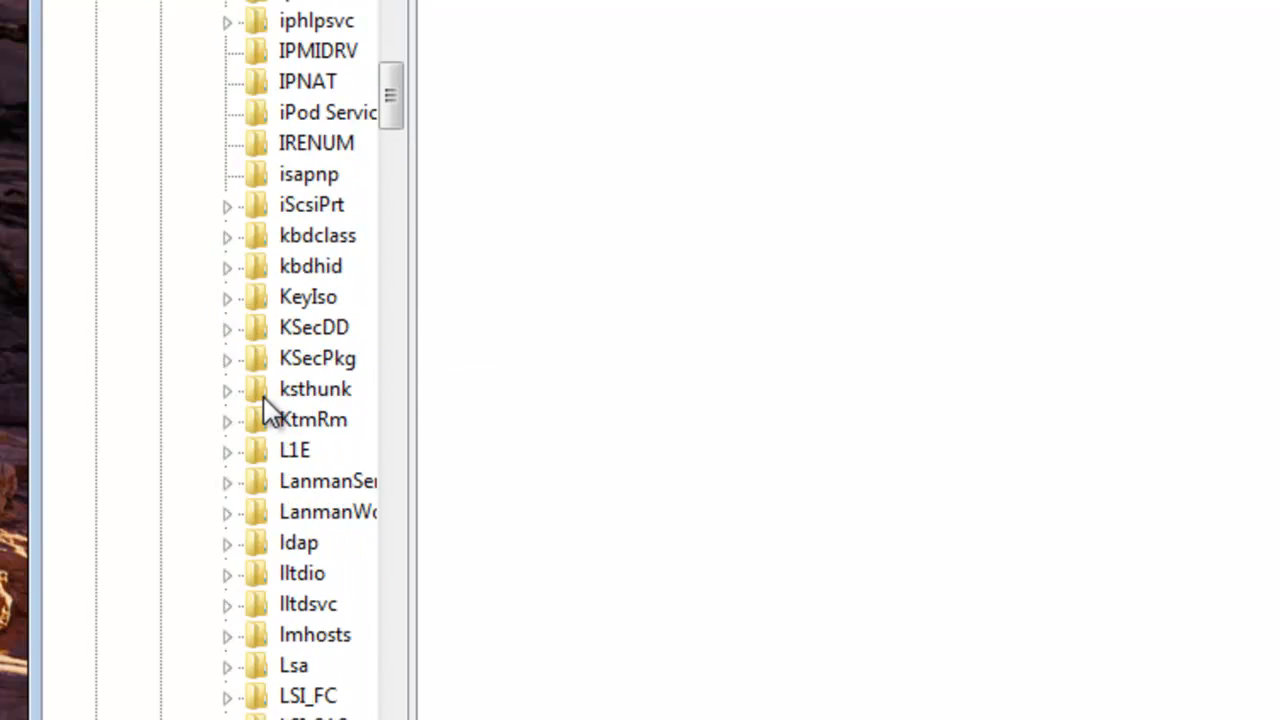
pyautogui.scroll(-3)
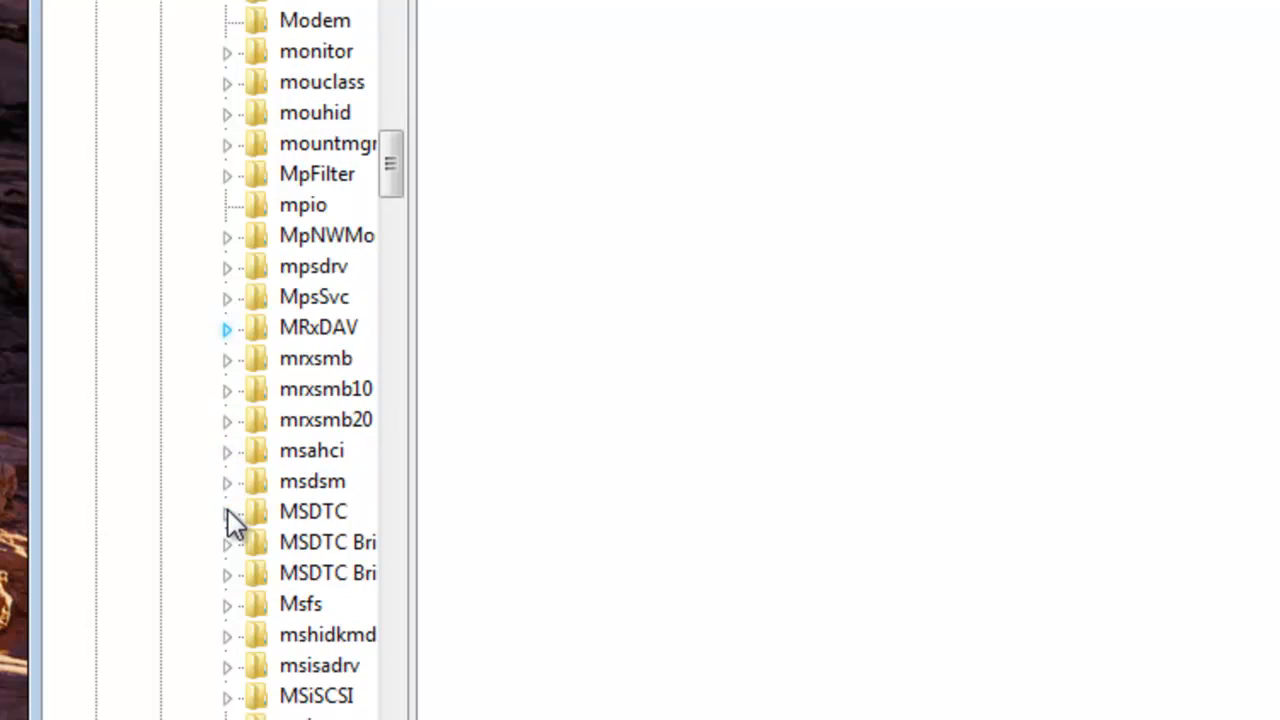
pyautogui.scroll(-3)
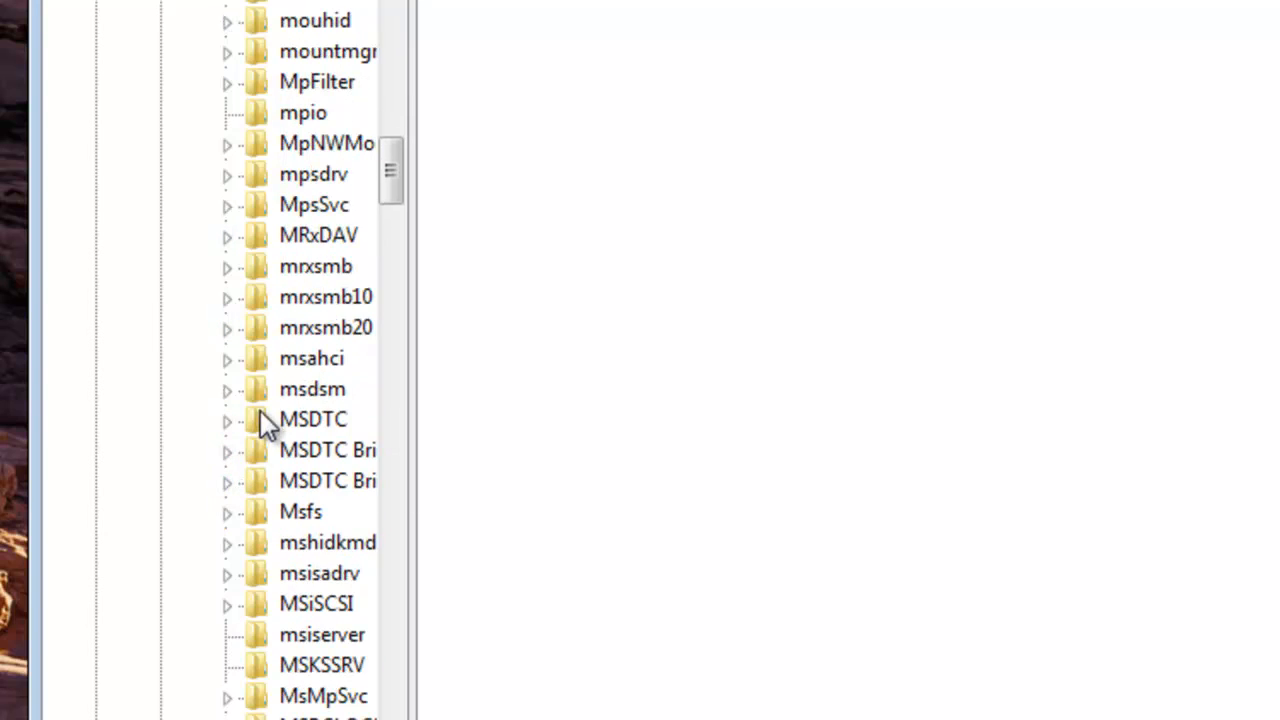
pyautogui.moveTo(252, 368)
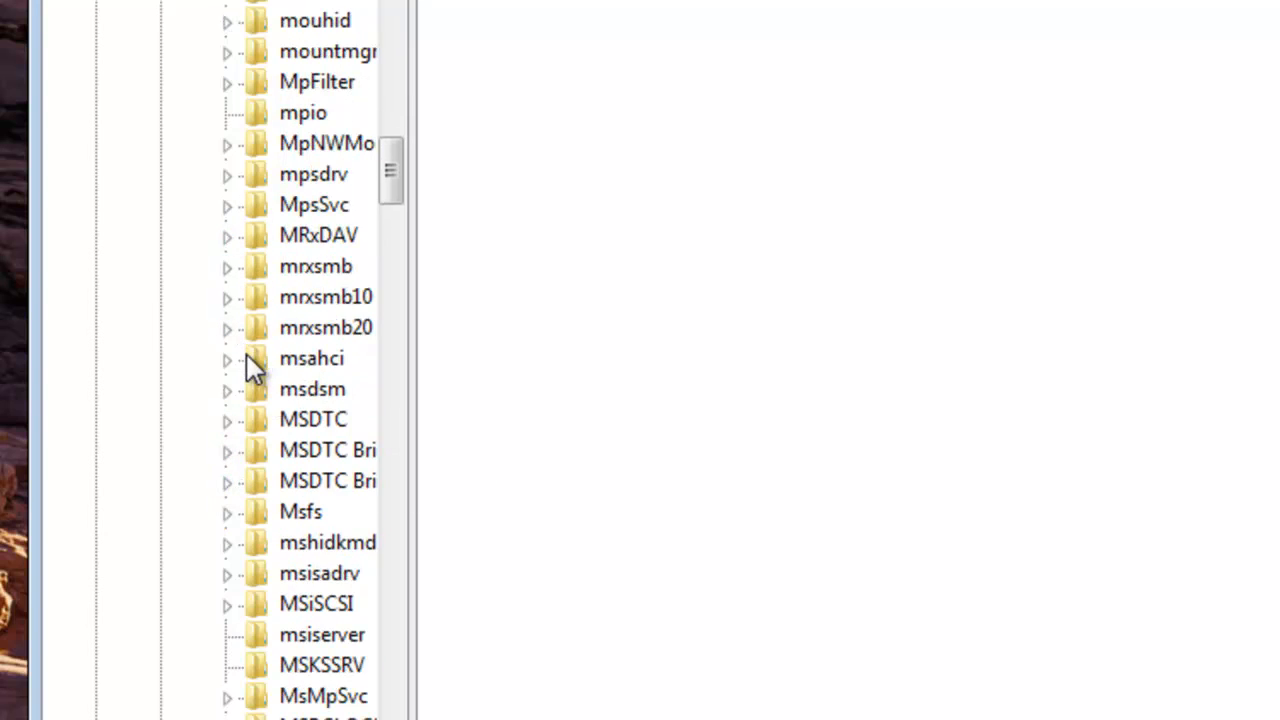
pyautogui.click(228, 360)
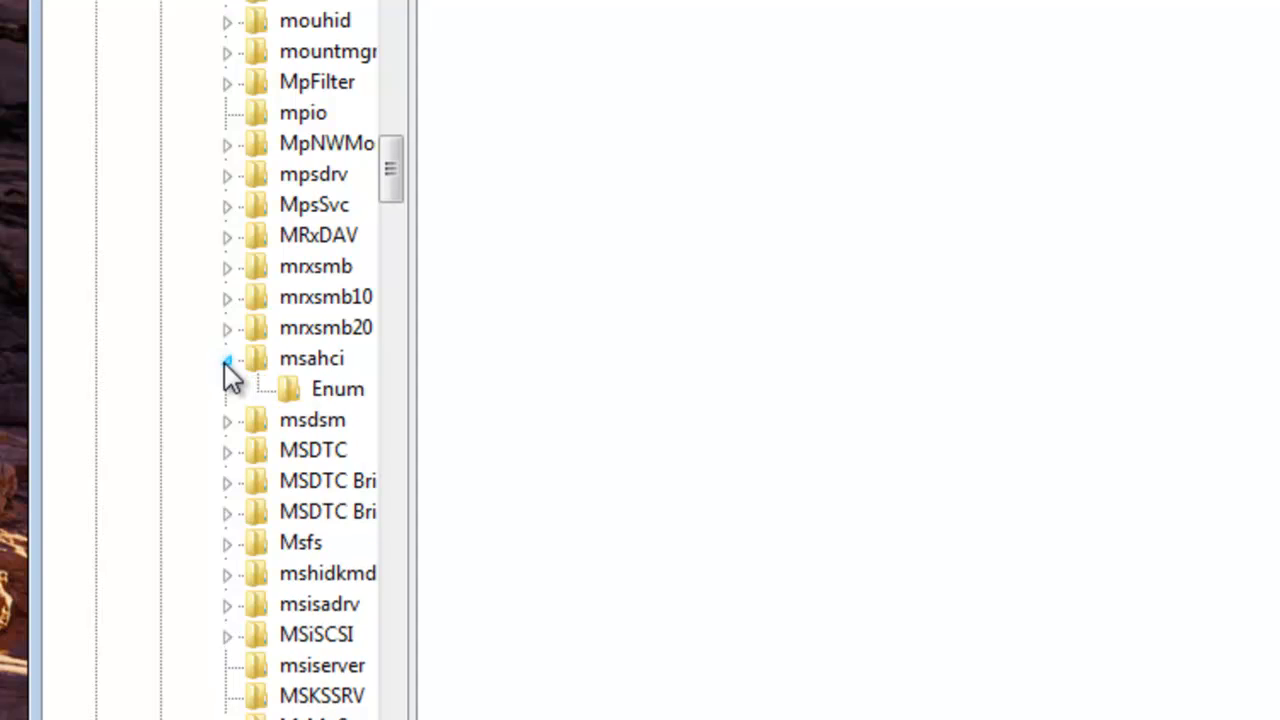
pyautogui.click(312, 358)
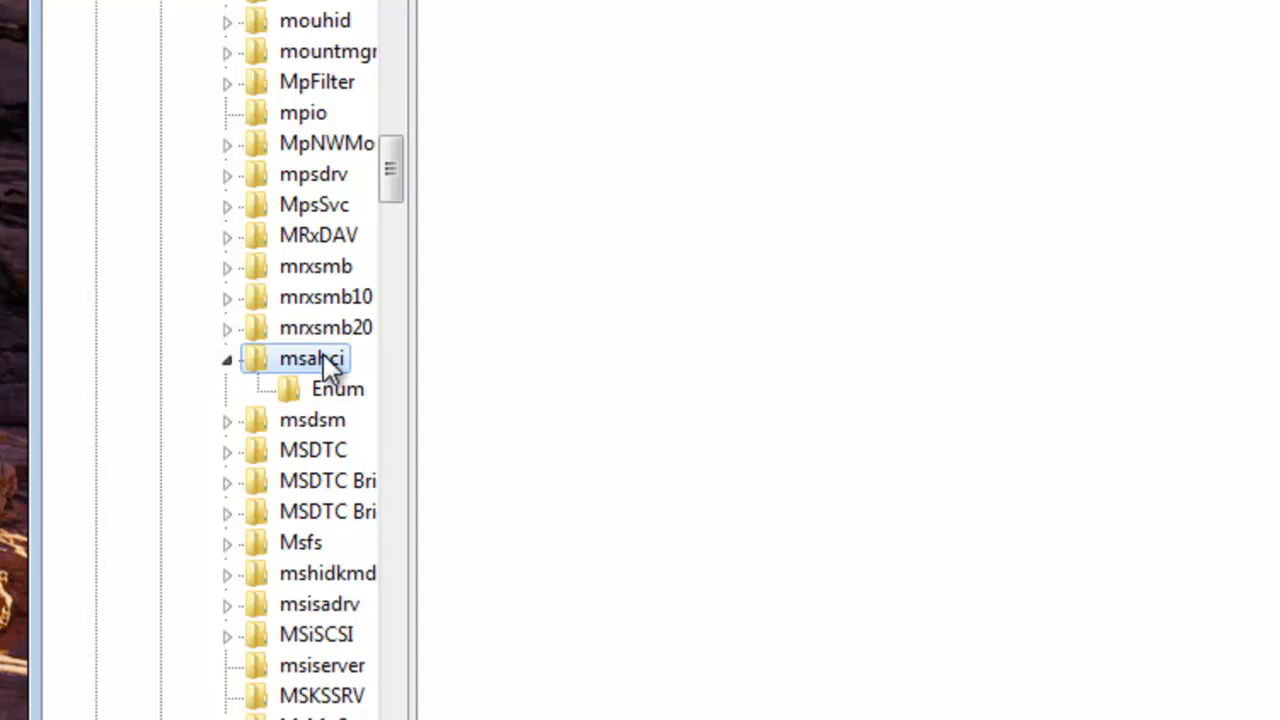
pyautogui.click(312, 358)
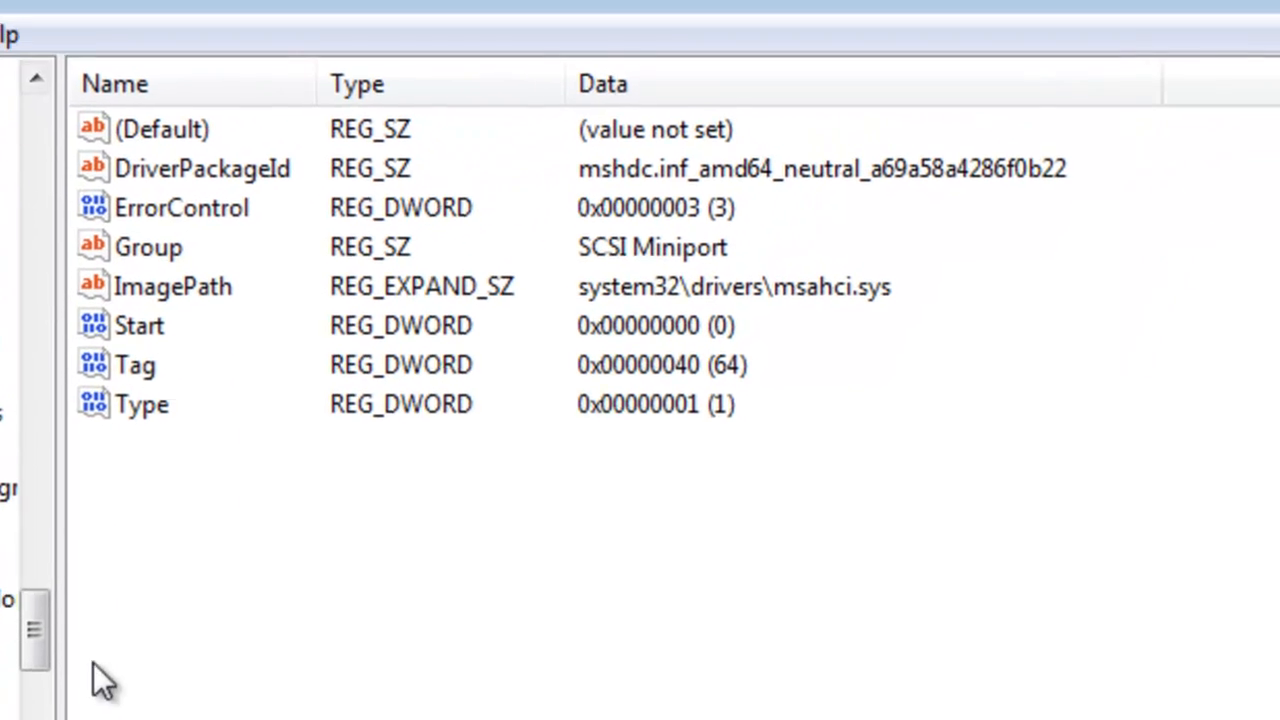
# - Open the msahci Start value in the Edit DWORD dialog
pyautogui.click(140, 324)
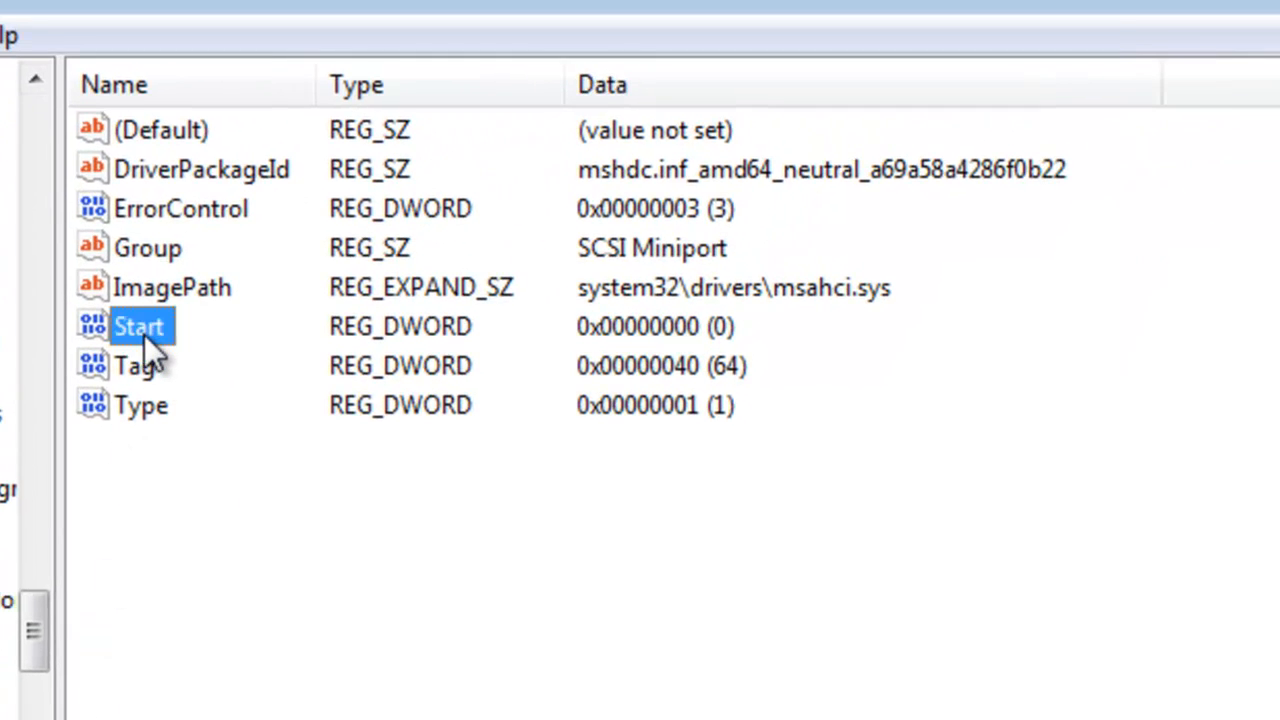
pyautogui.doubleClick(138, 326)
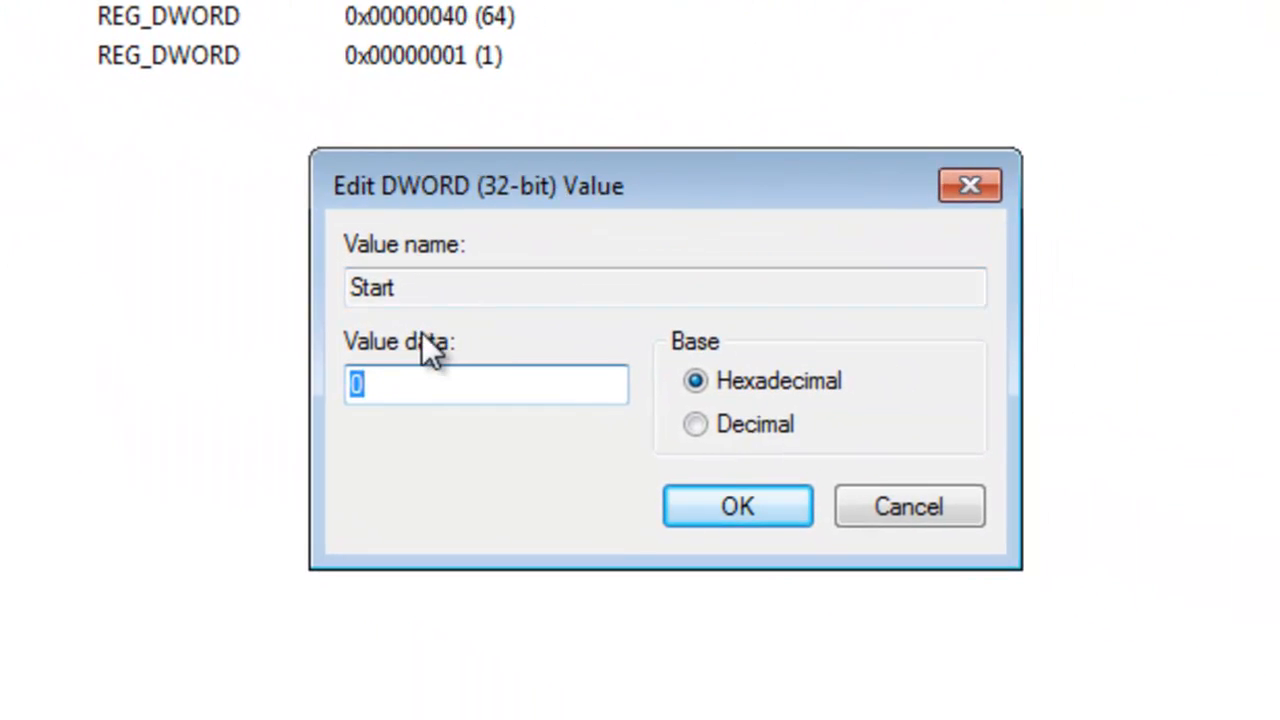
# - Enter 0 as the Start value data and confirm with OK
pyautogui.write('1')
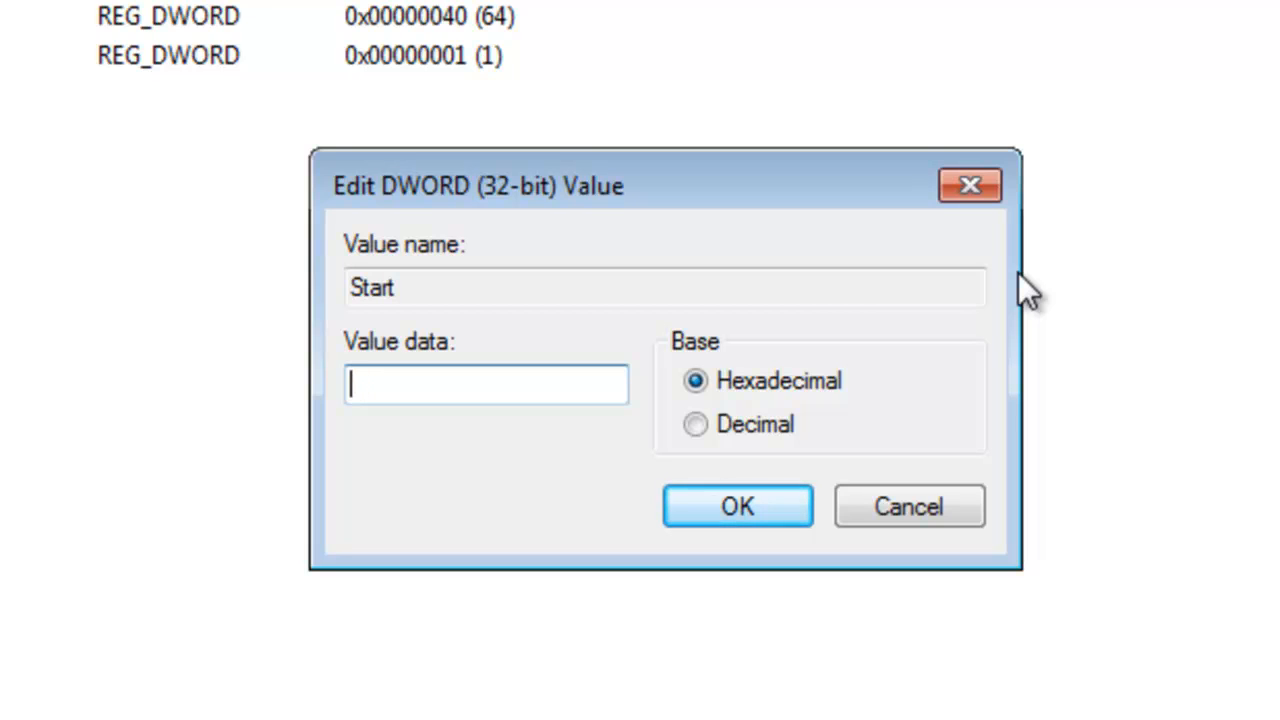
pyautogui.write('0')
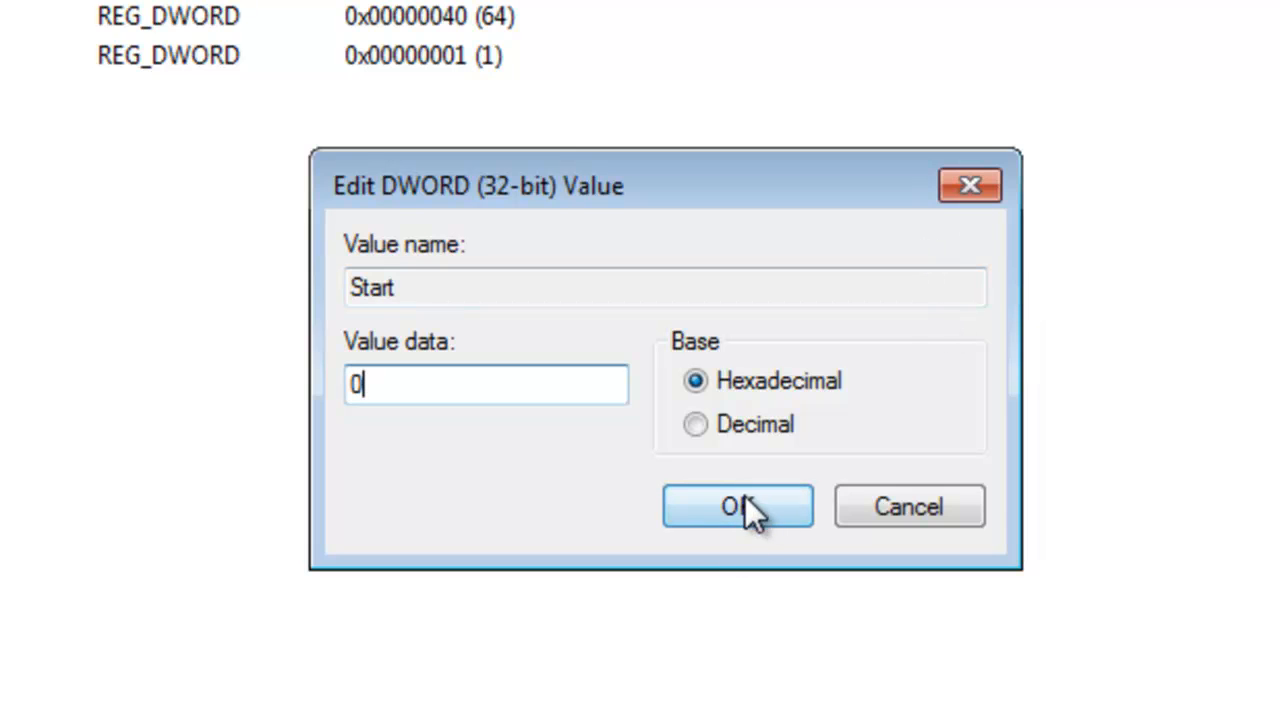
pyautogui.click(736, 506)
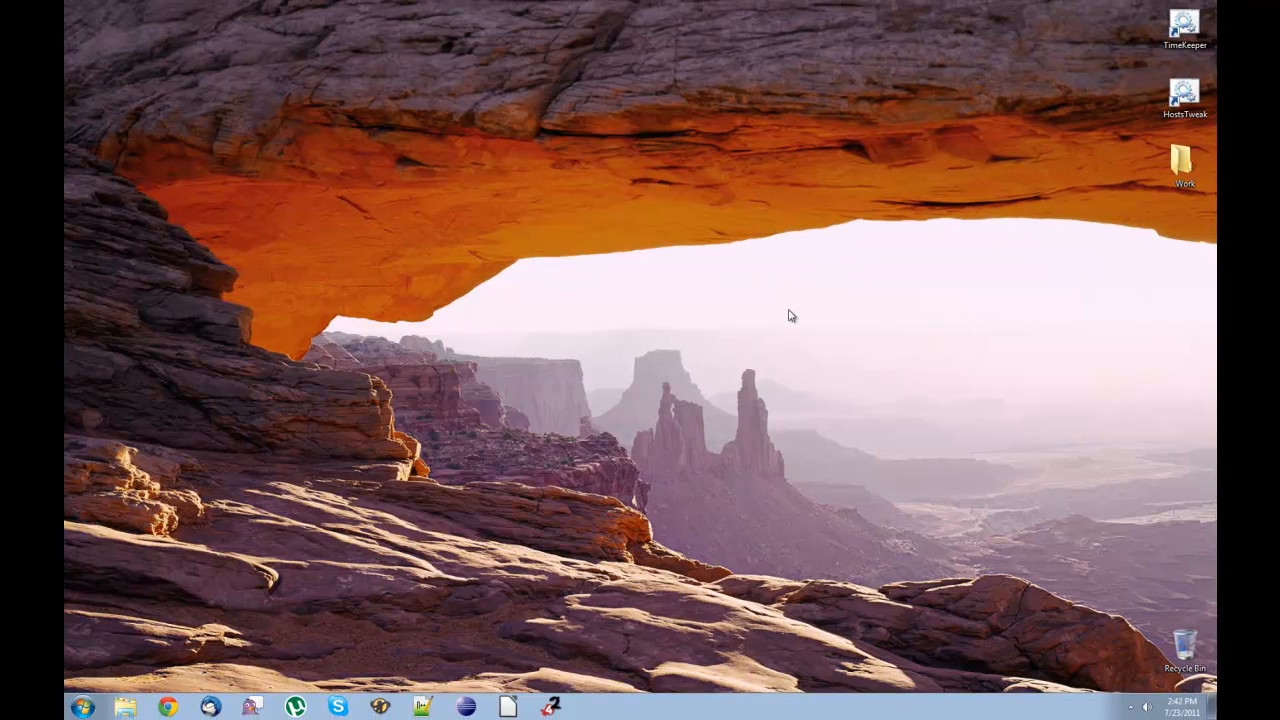
pyautogui.moveTo(866, 470)
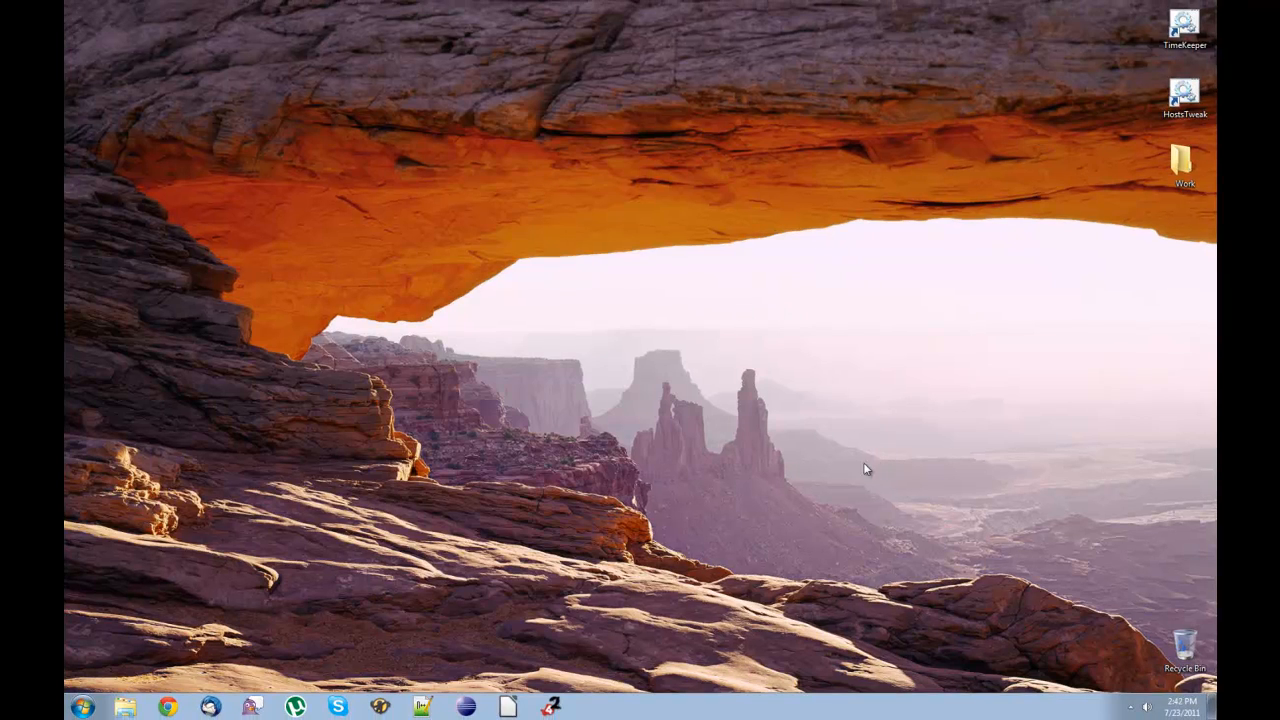
pyautogui.moveTo(768, 418)
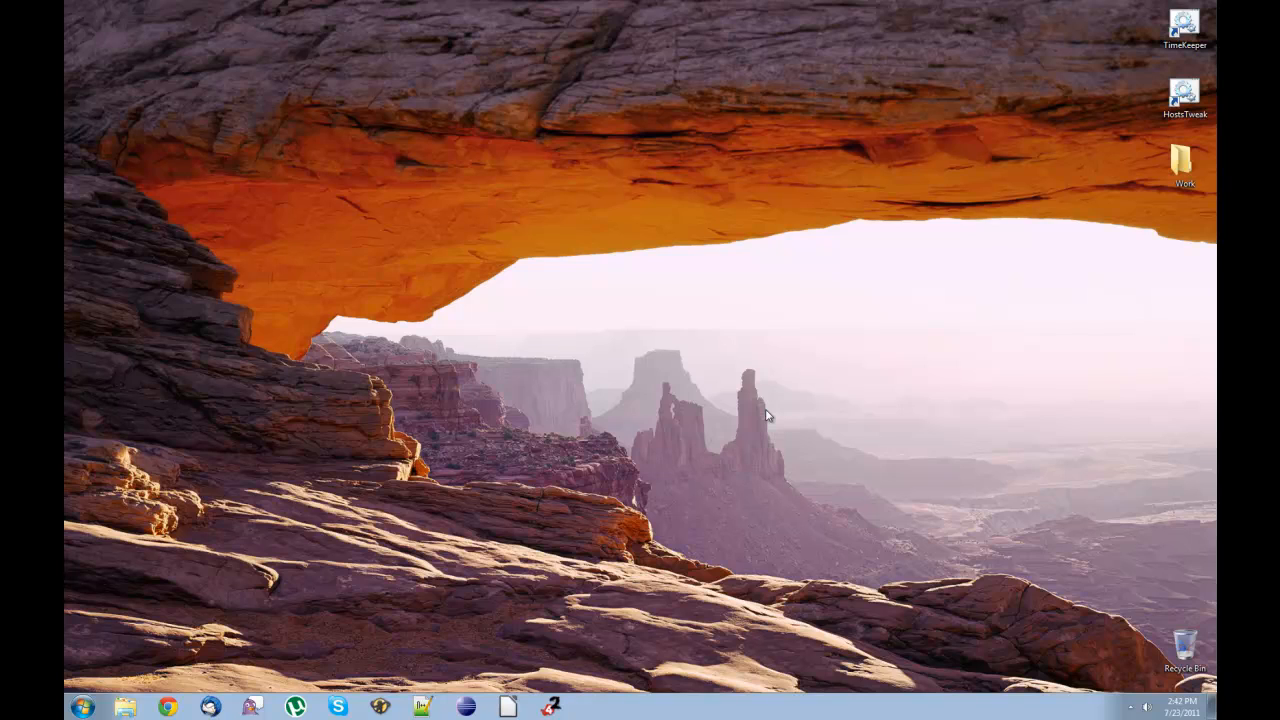
pyautogui.moveTo(744, 410)
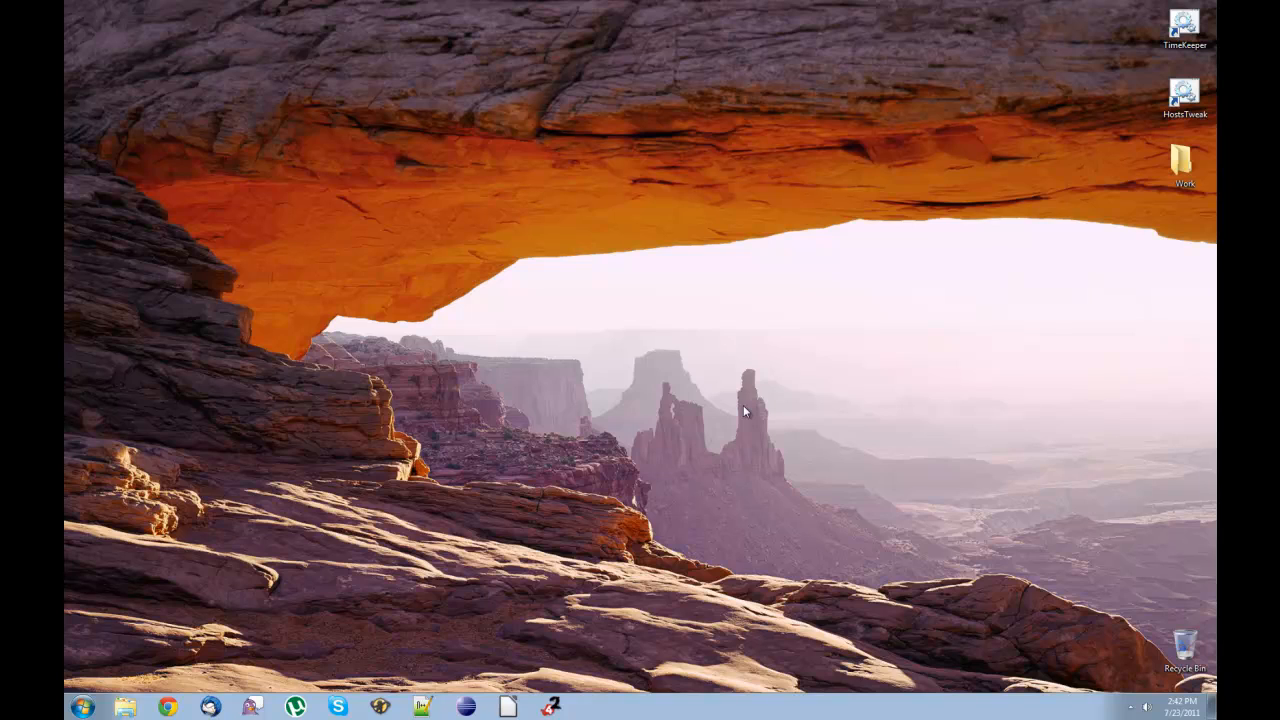